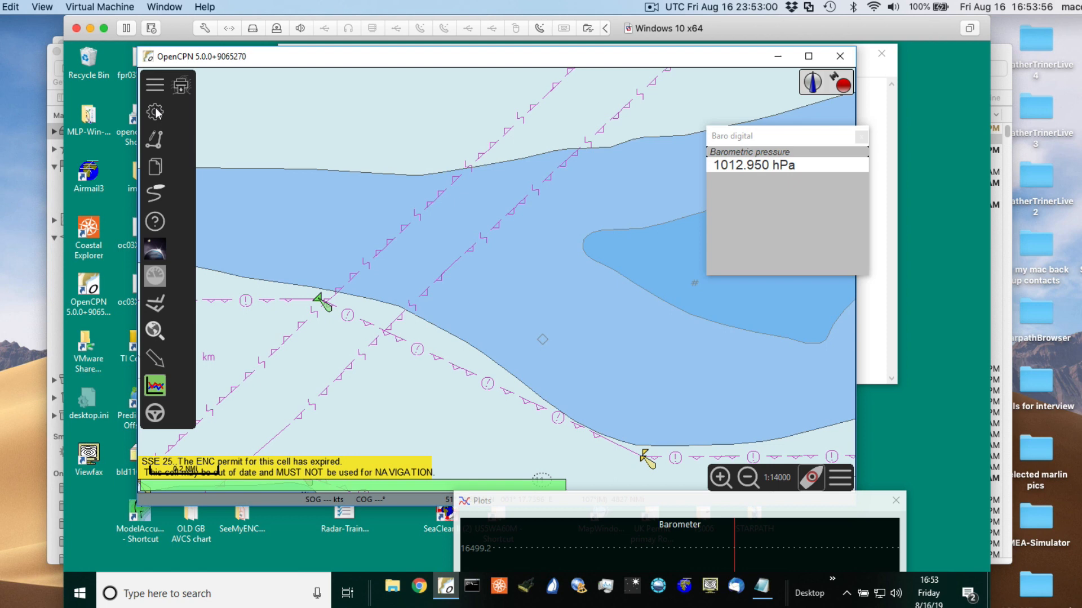
# - Show the NMEA debug window for the COM8 barometer connection, filtered to MDA and XDR
pyautogui.click(155, 111)
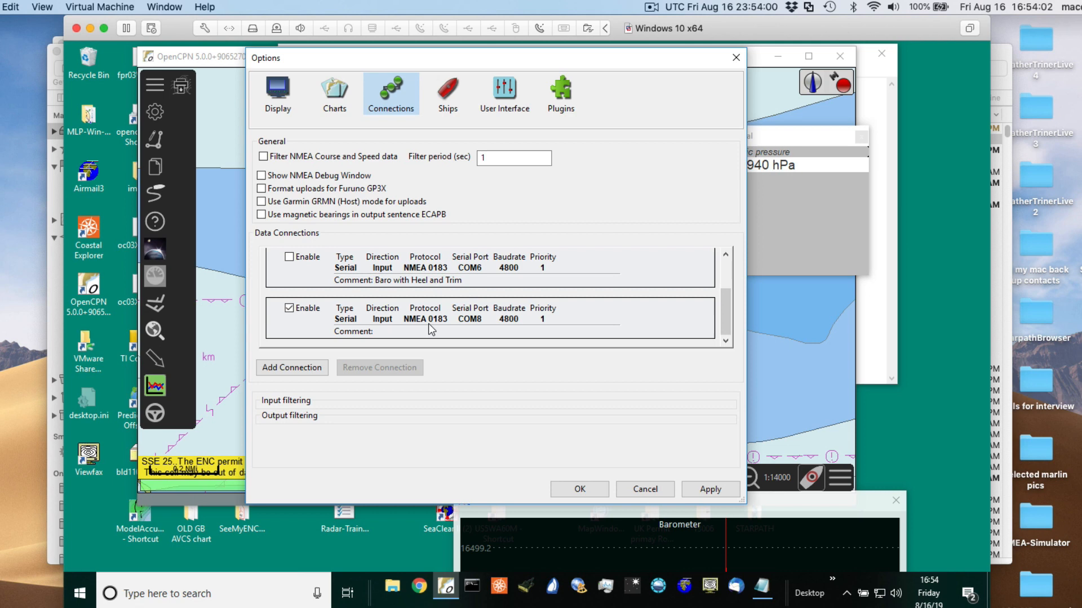
pyautogui.click(442, 318)
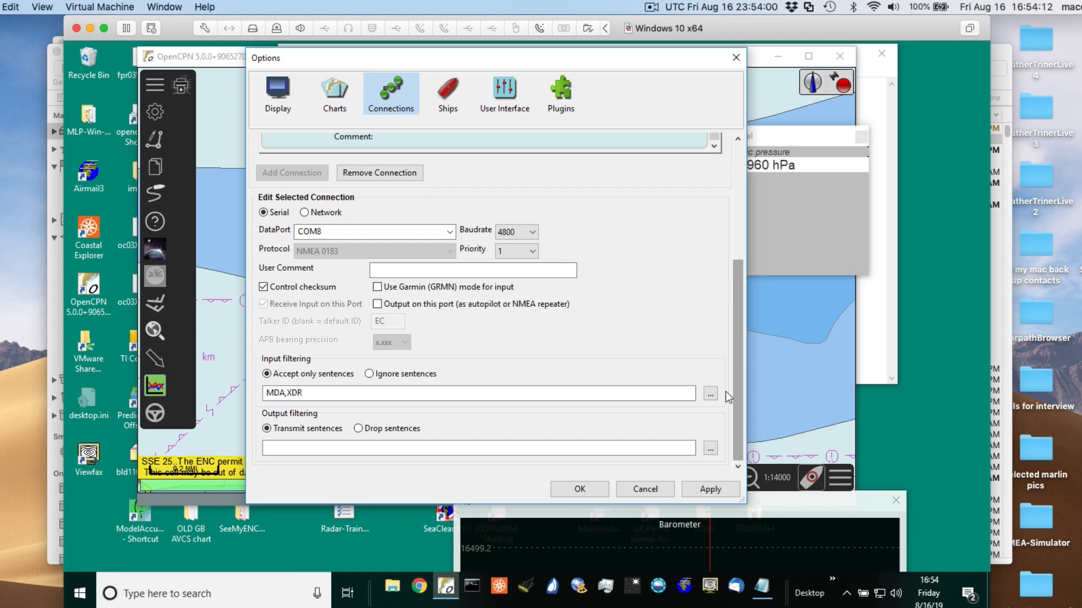
pyautogui.click(710, 393)
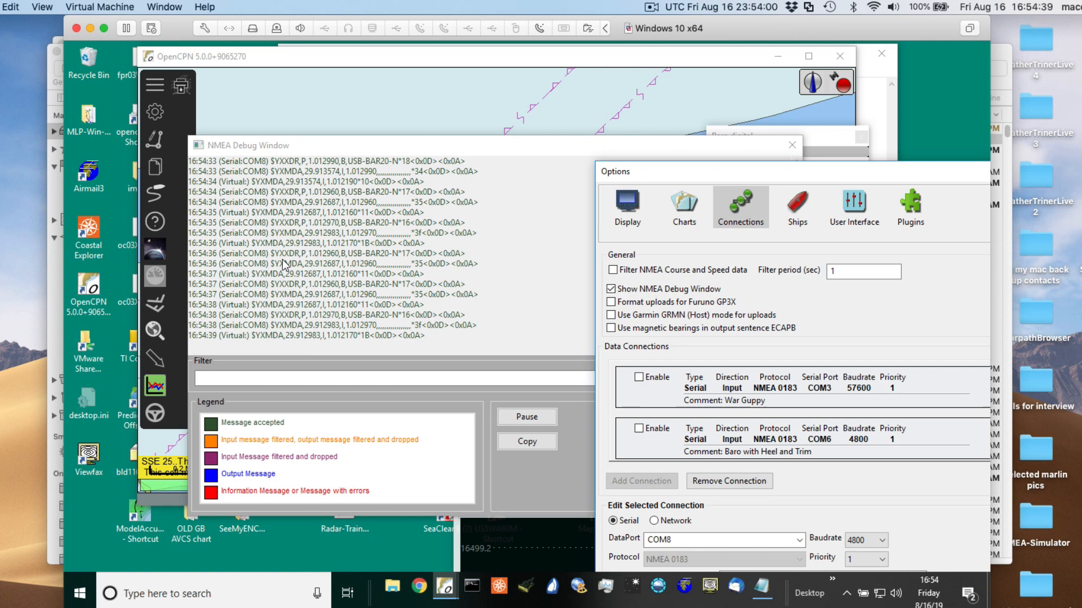
# - Close the NMEA debug window and confirm the connection settings with OK
pyautogui.click(526, 417)
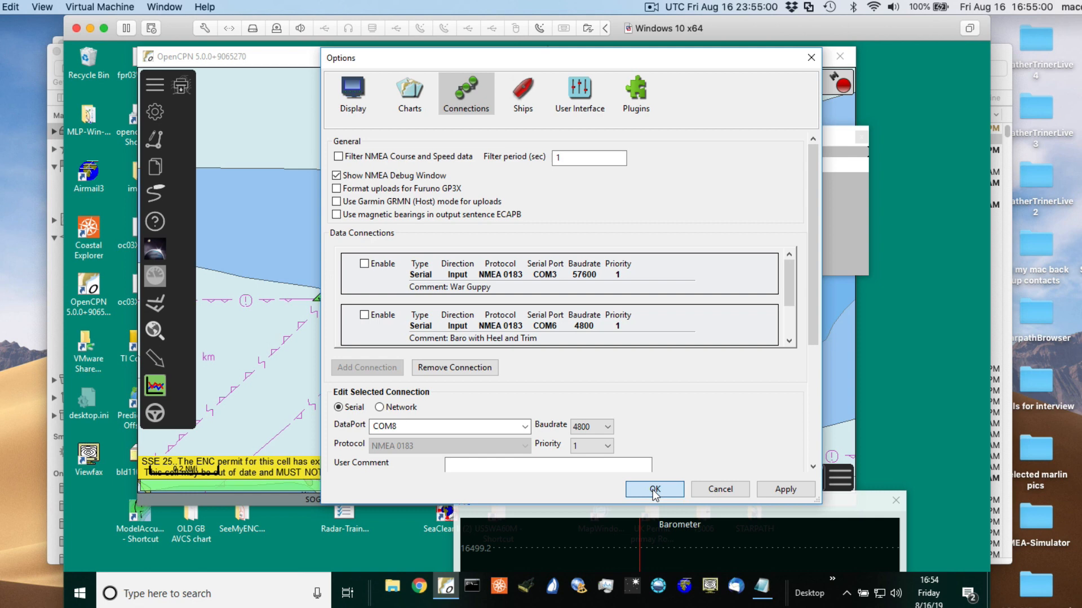
pyautogui.click(652, 489)
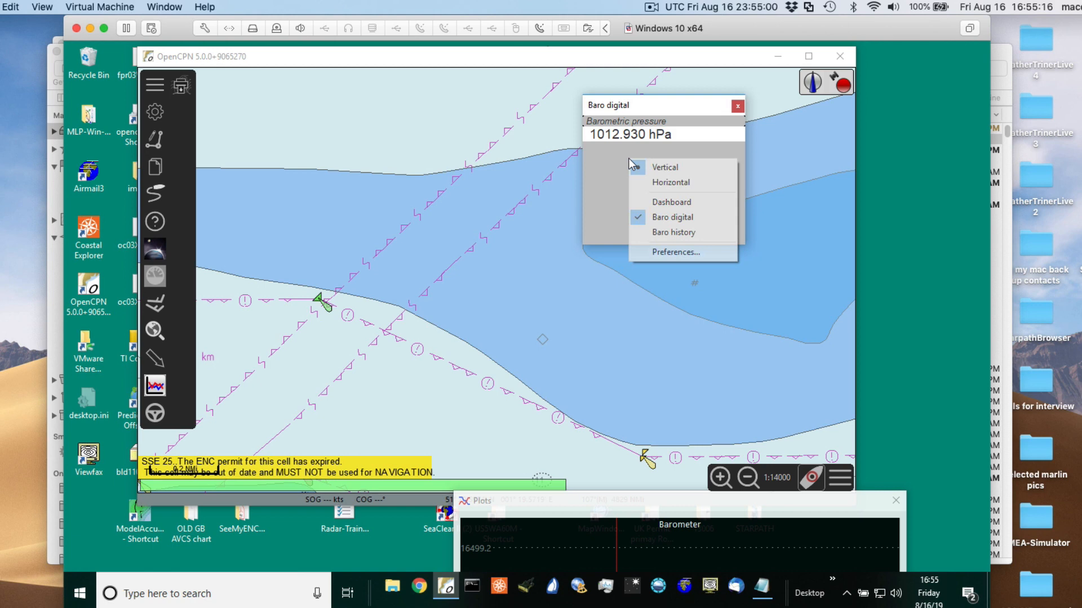
# - Review the Baro history dashboard's barometric history instrument in dashboard preferences, then close them
pyautogui.click(676, 251)
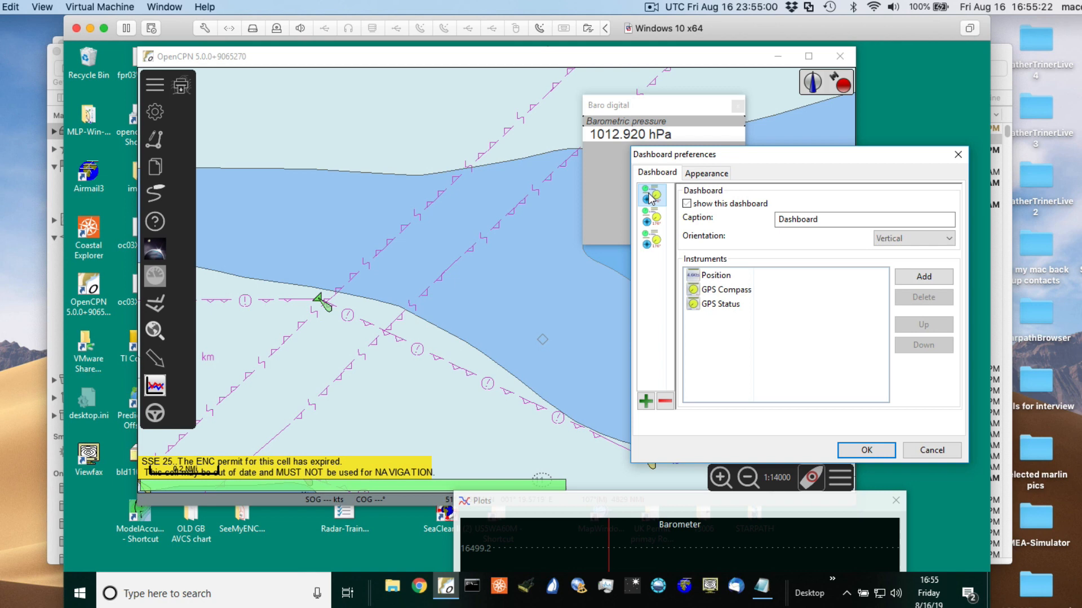
pyautogui.click(652, 241)
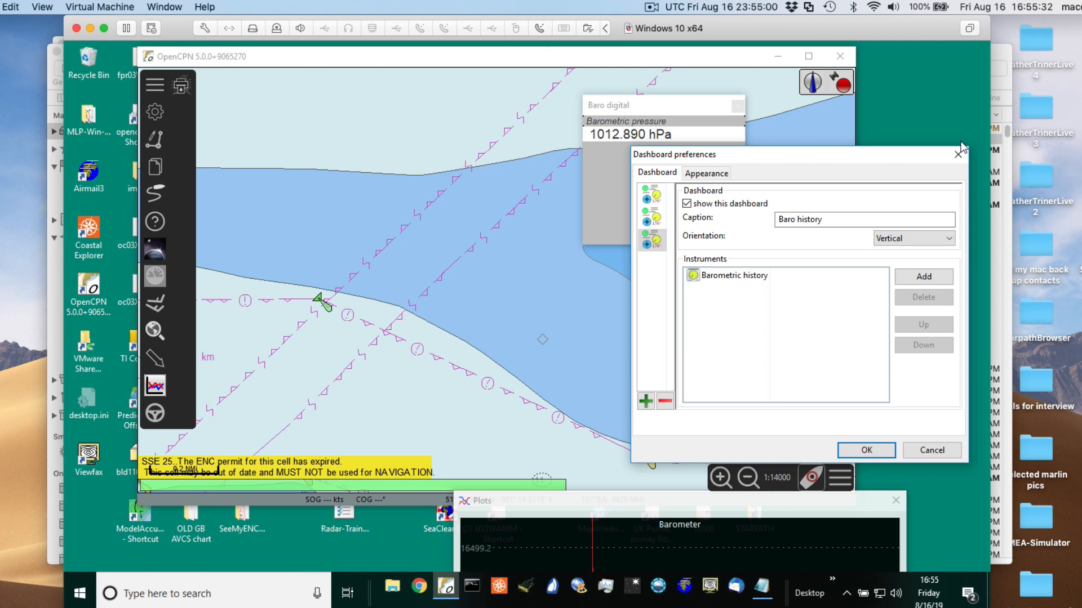
pyautogui.click(866, 451)
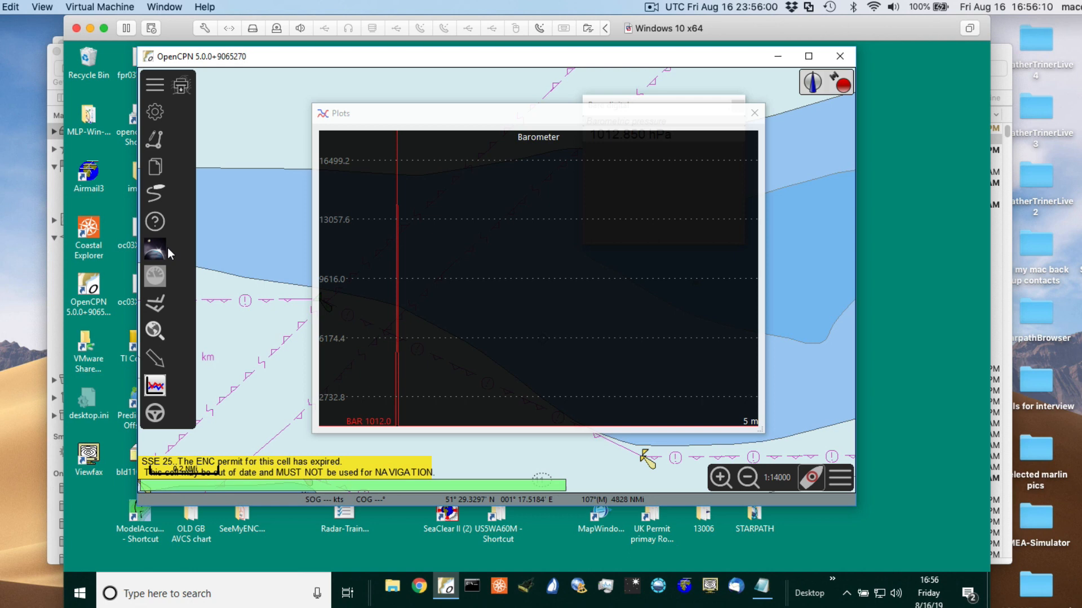
# - Set the barometer plot to a 20-minute span, then hide and reopen the Plots window
pyautogui.click(747, 422)
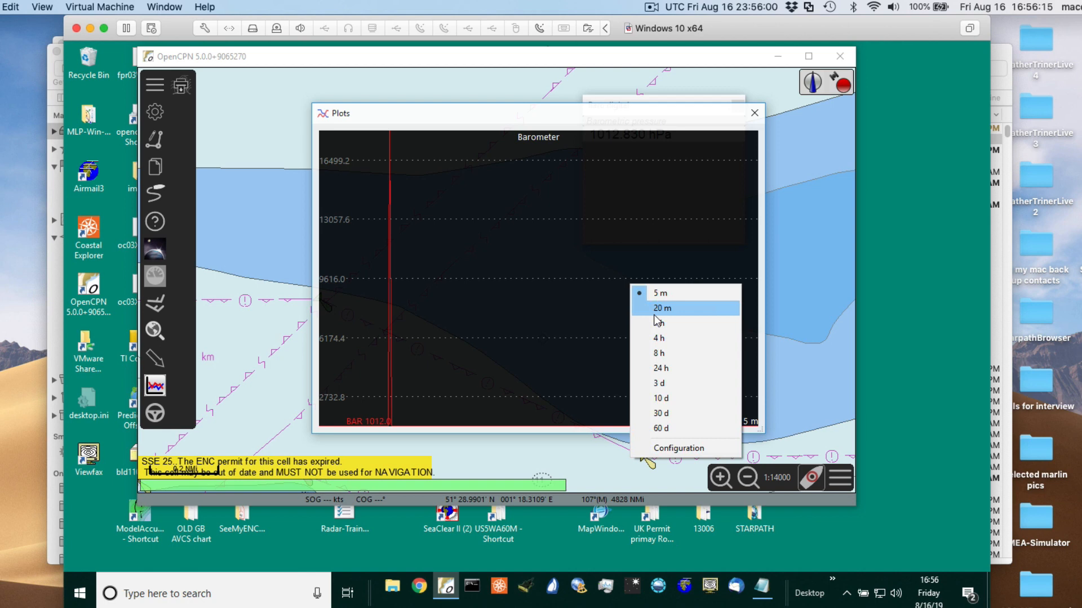
pyautogui.click(660, 309)
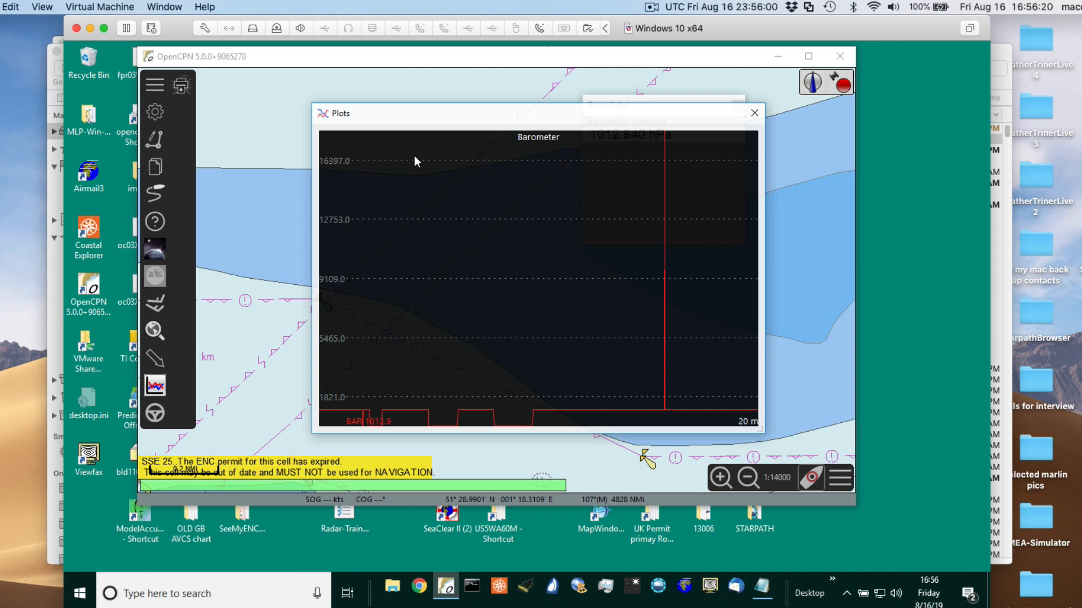
pyautogui.click(753, 112)
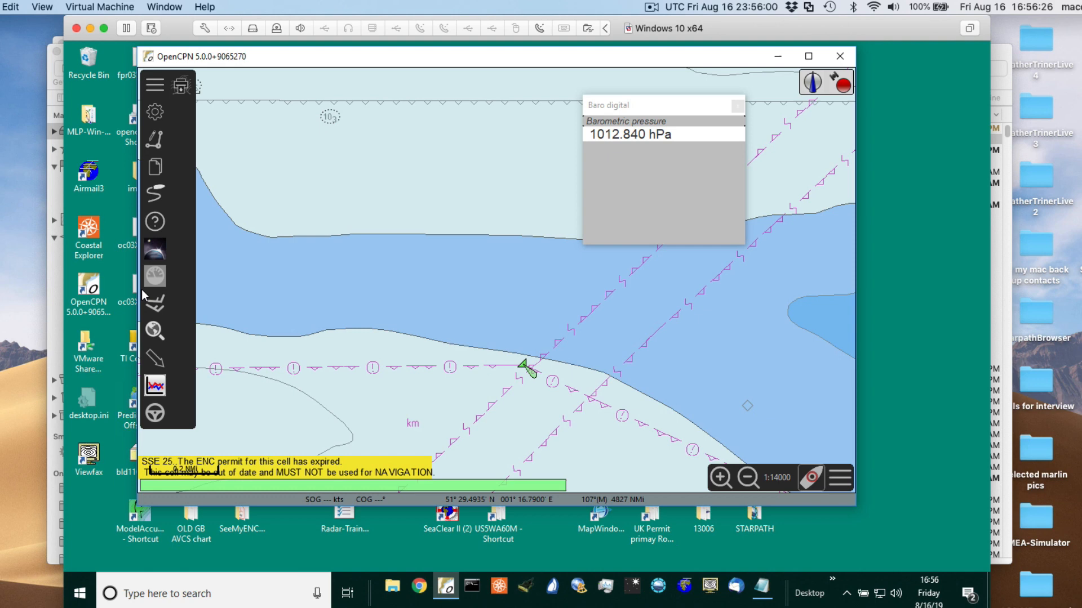
pyautogui.click(153, 387)
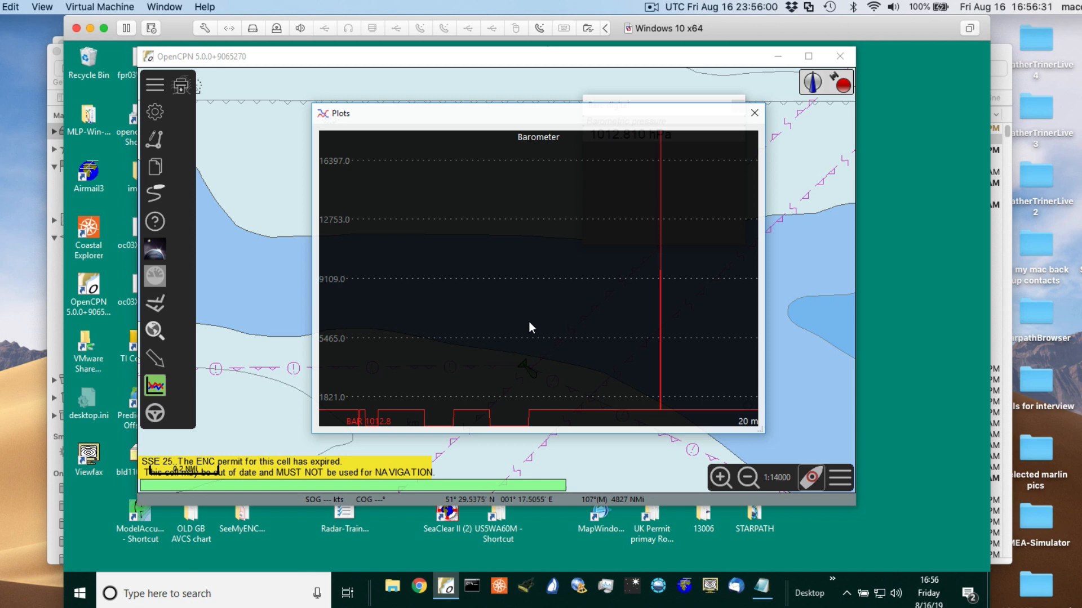
pyautogui.moveTo(489, 279)
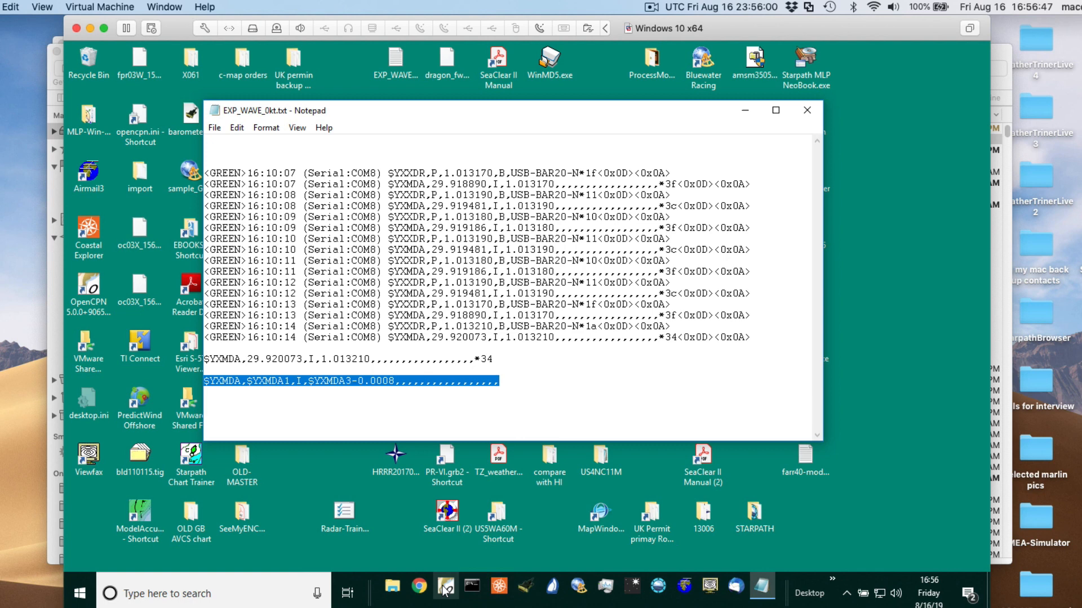
# - Return from Notepad to OpenCPN and reopen the barometer graph window
pyautogui.click(445, 587)
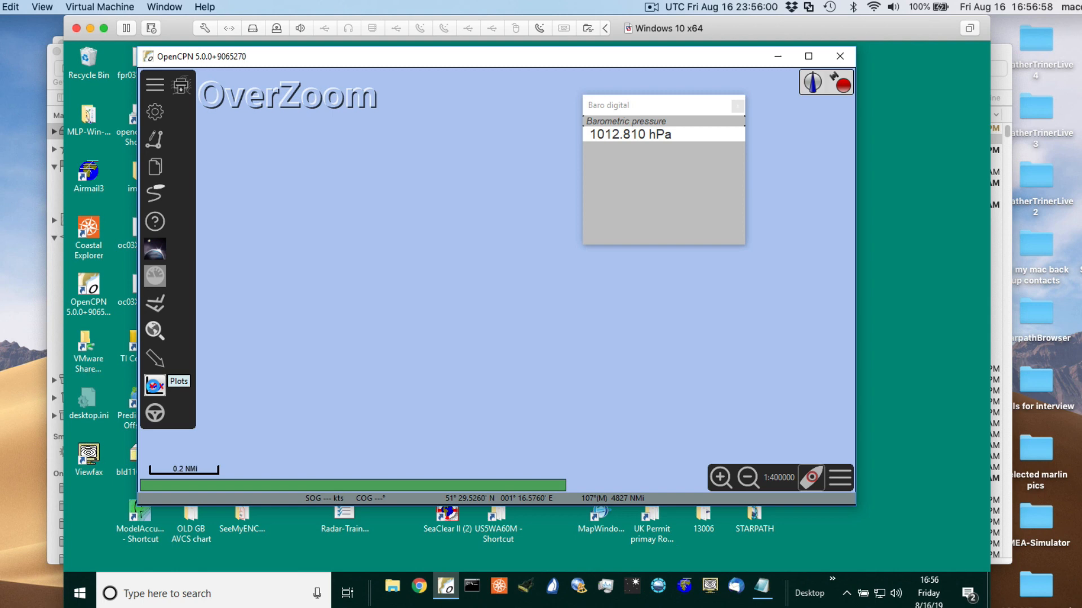
pyautogui.click(154, 384)
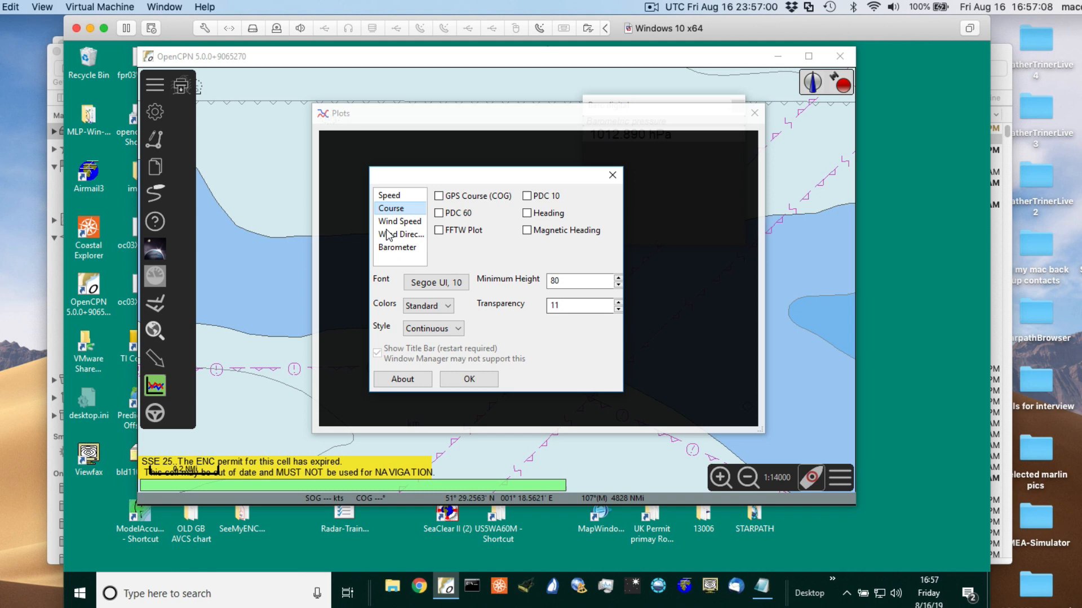
# - Select Barometer and enable Barometer Pressure (NMEA MDA) in the Plots preferences
pyautogui.click(397, 247)
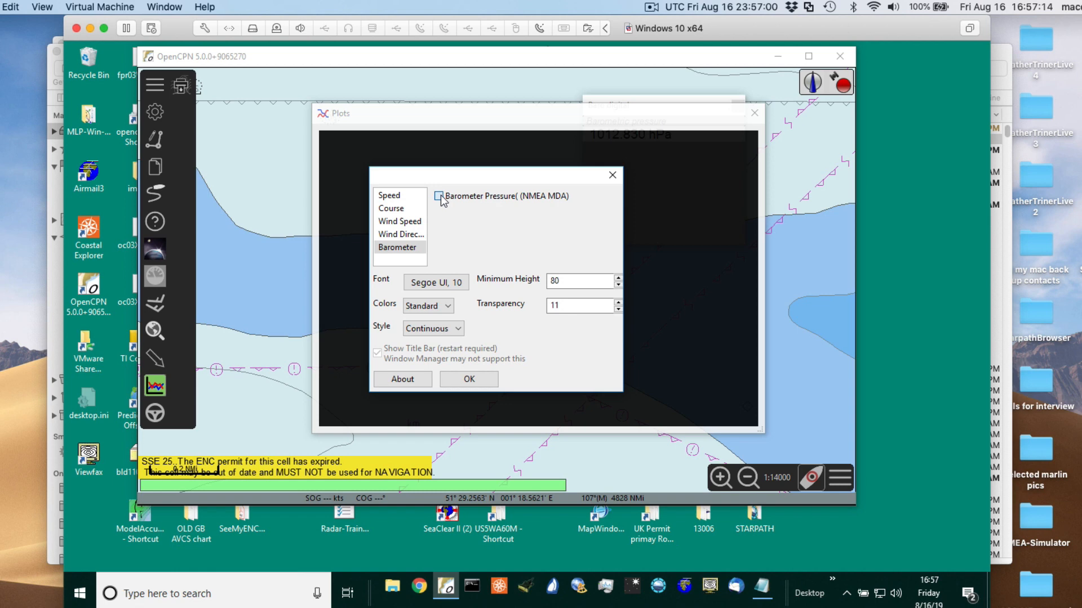
pyautogui.click(438, 196)
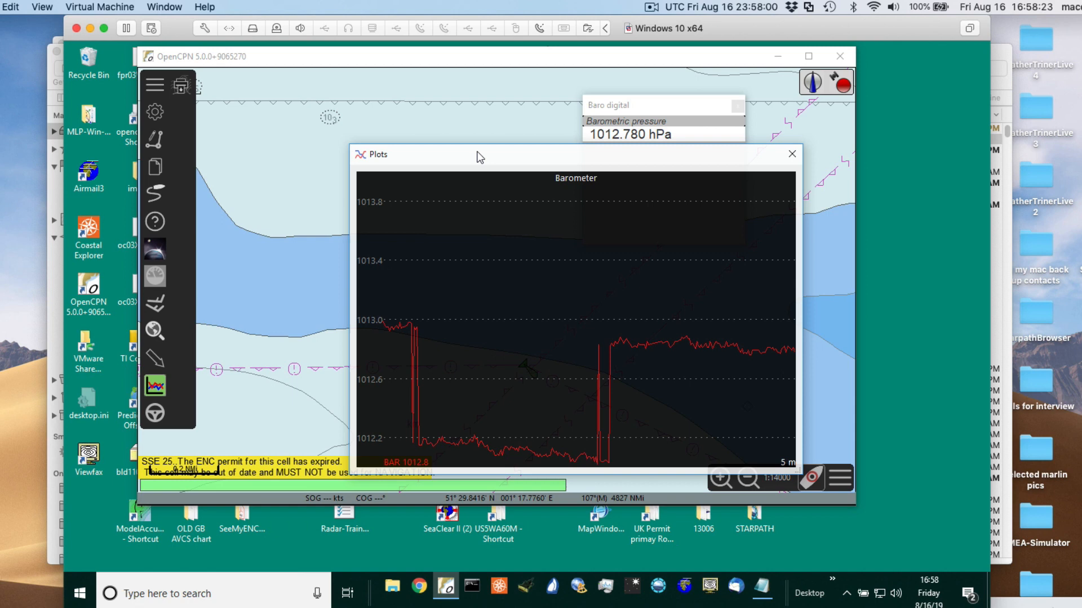
# - Move the live barometer plot window below the Baro digital dashboard
pyautogui.moveTo(479, 156); pyautogui.dragTo(465, 164)
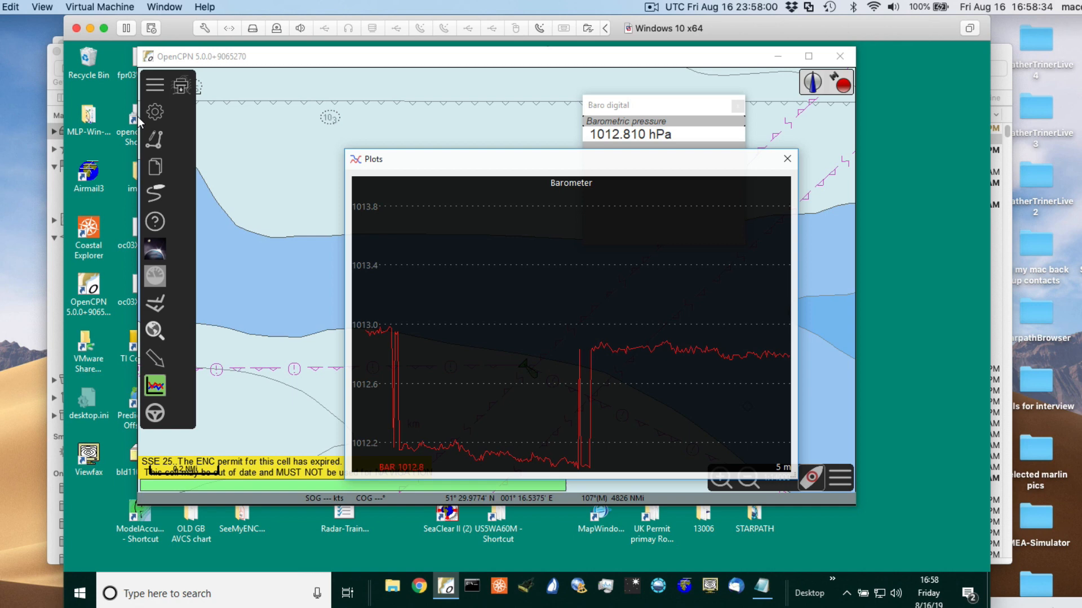
# - Open NmeaConverter_pi preferences from the Plugins tab and start a new sentence
pyautogui.click(155, 112)
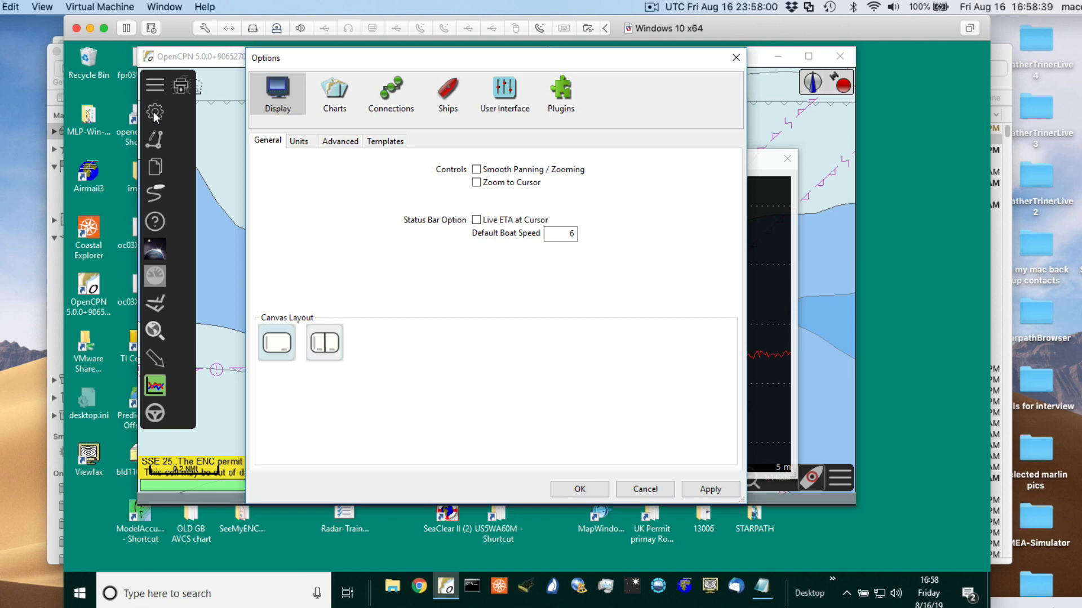
pyautogui.click(560, 95)
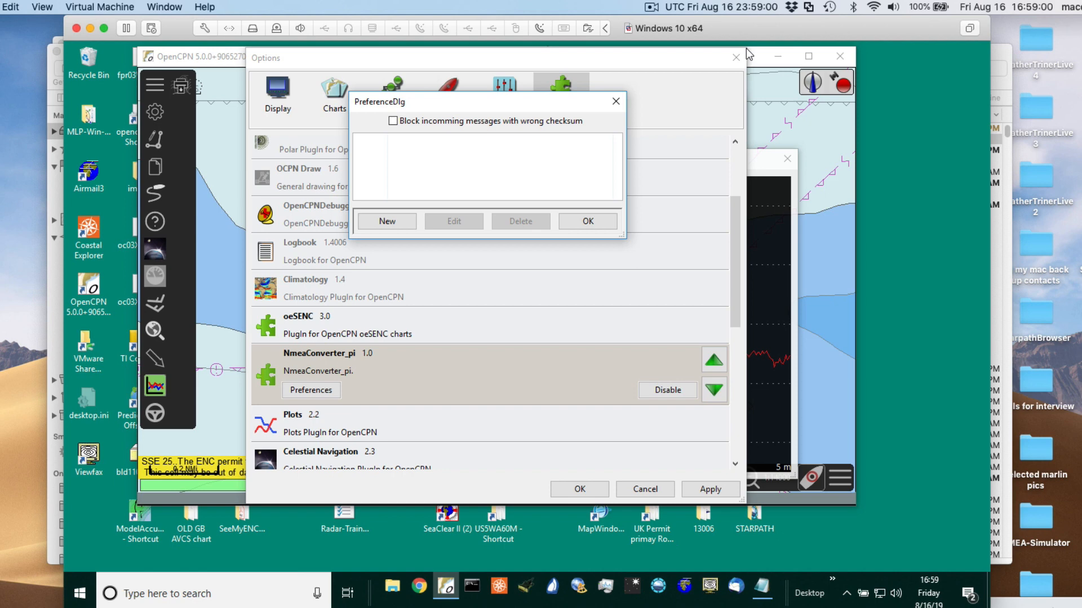
pyautogui.click(587, 221)
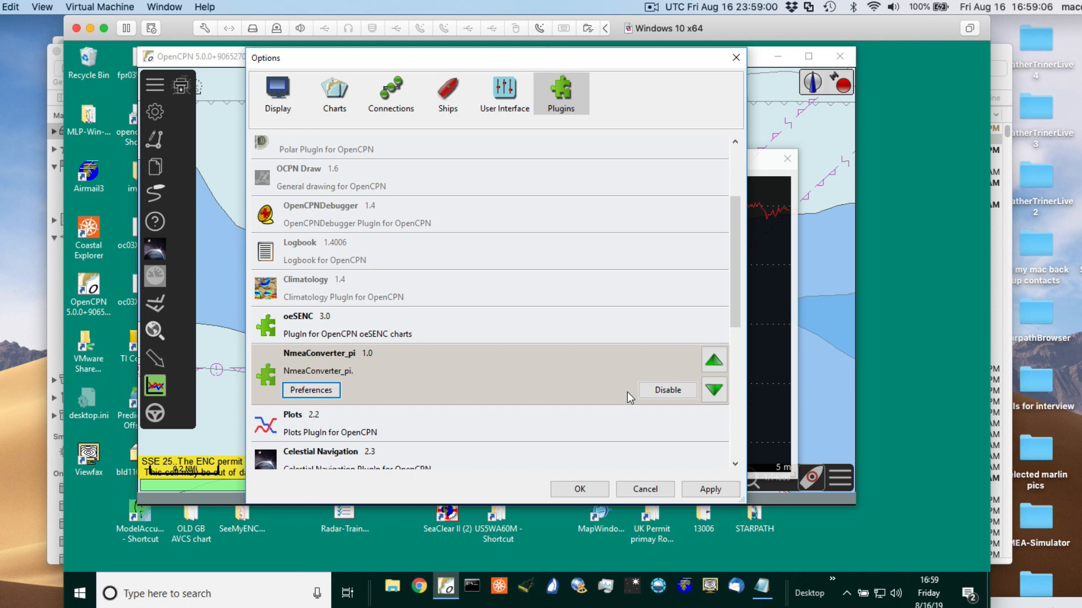
pyautogui.click(310, 390)
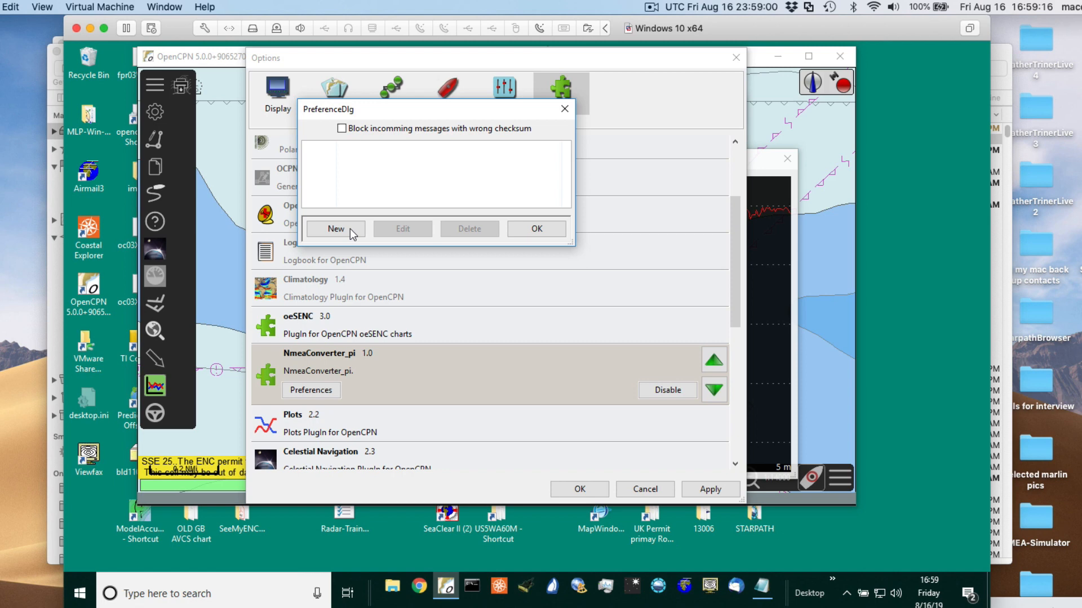
pyautogui.click(334, 228)
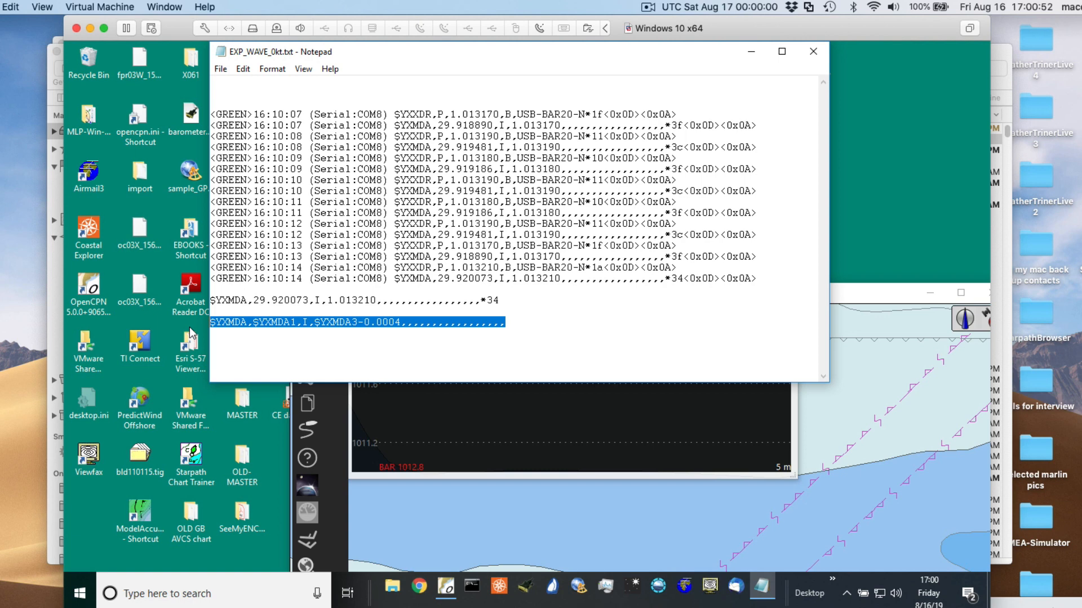
pyautogui.moveTo(777, 412)
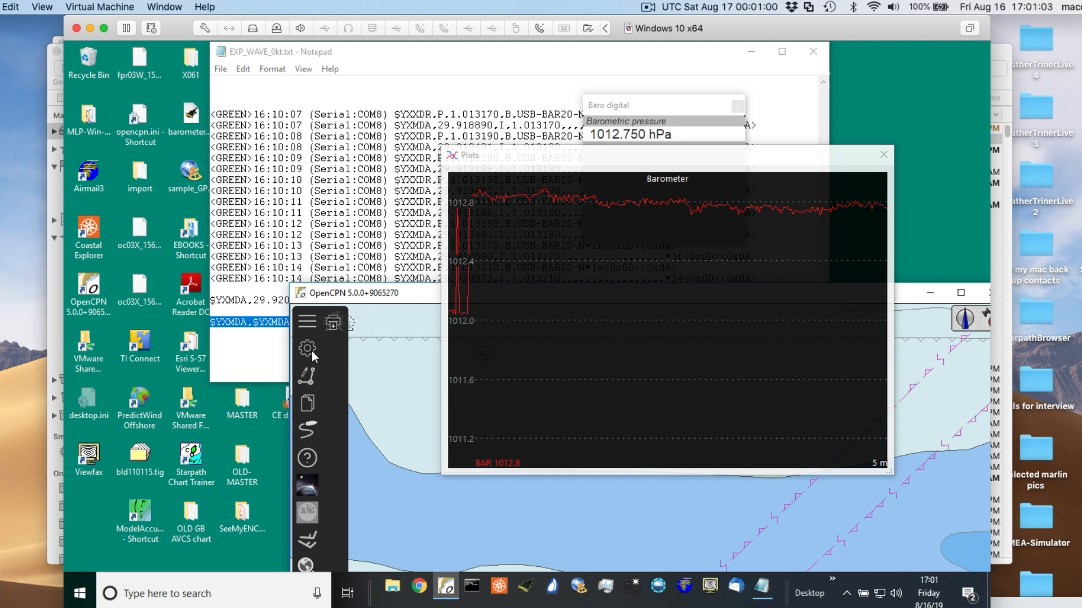
# - Reopen the settings and set the new converter sentence to send at a fixed interval
pyautogui.click(307, 348)
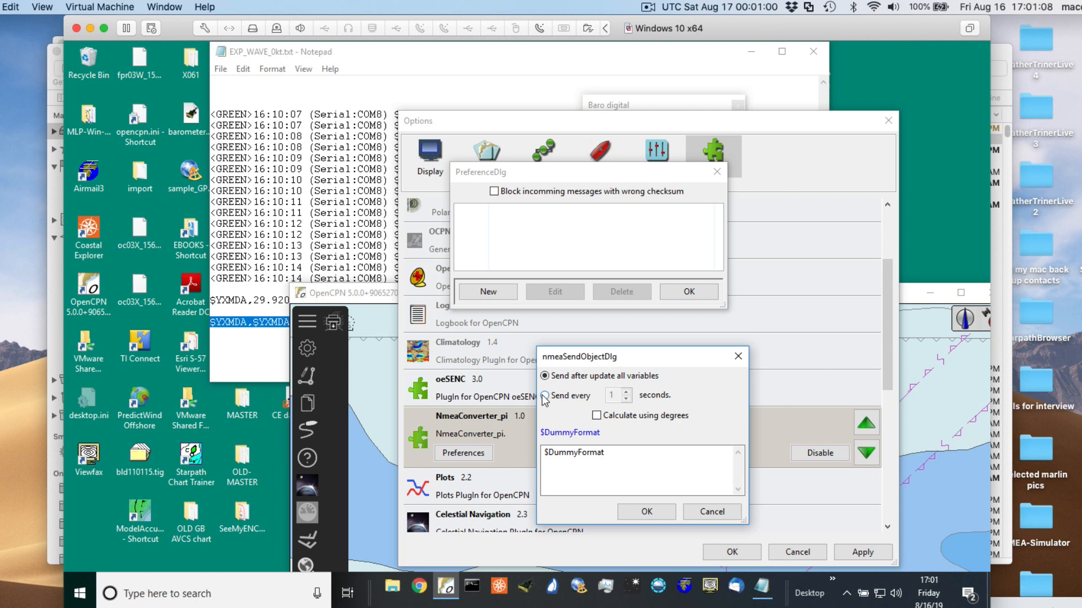
pyautogui.click(544, 396)
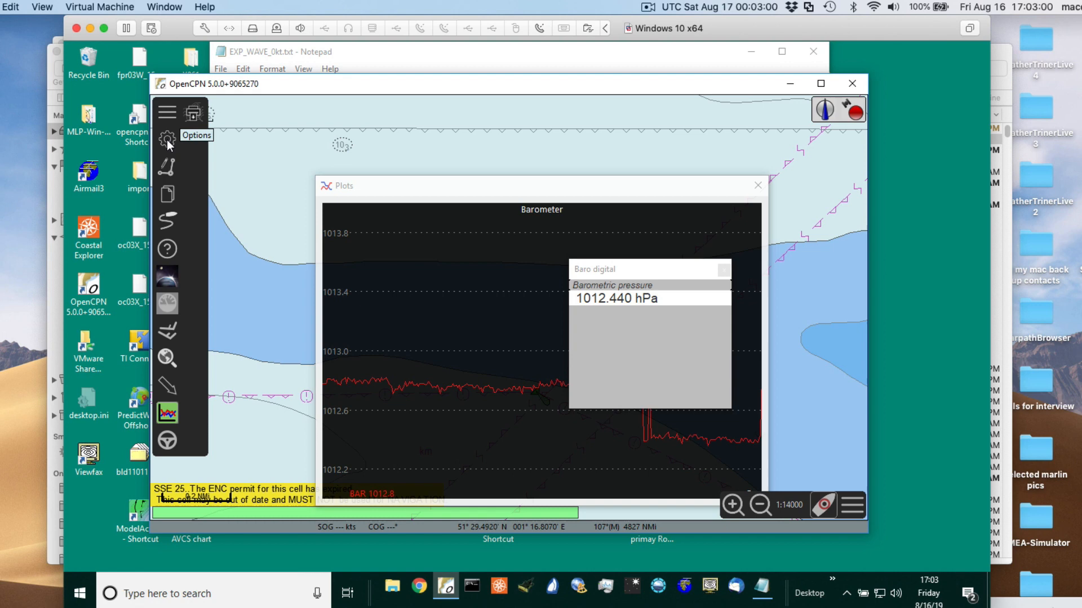
# - Open the OpenCPN Options dialog again
pyautogui.click(166, 139)
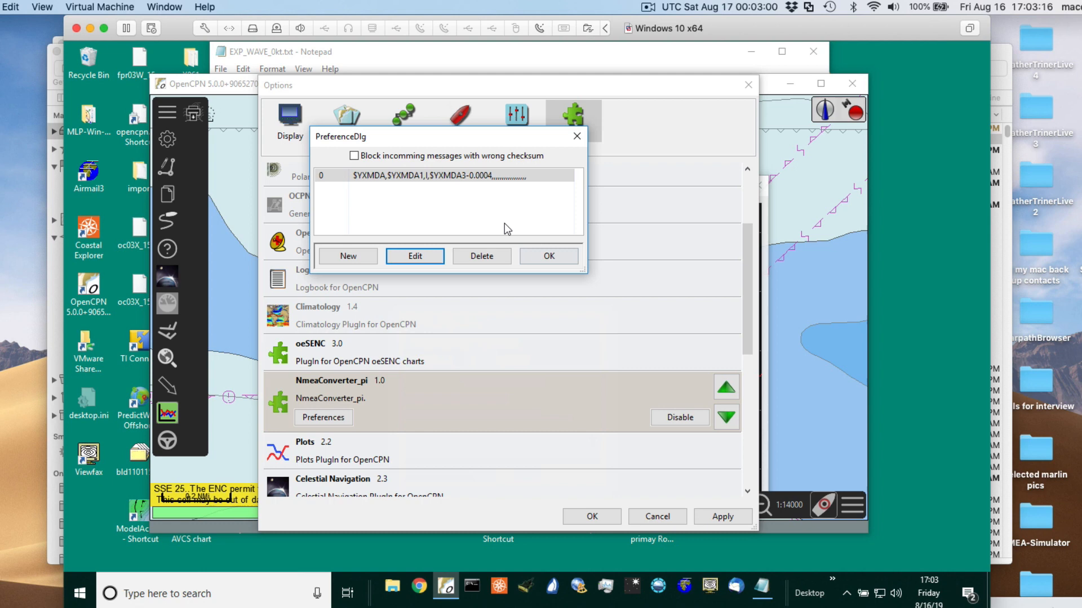
# - Confirm the NmeaConverter settings and close Options, showing the 1012.500 hPa readout on the chart
pyautogui.click(577, 136)
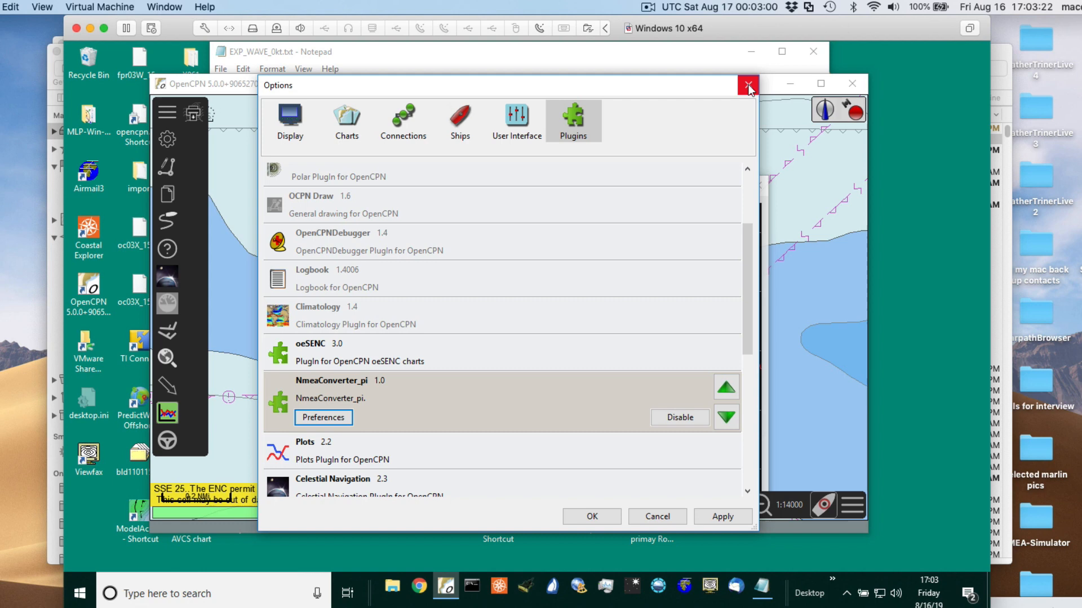
pyautogui.click(747, 85)
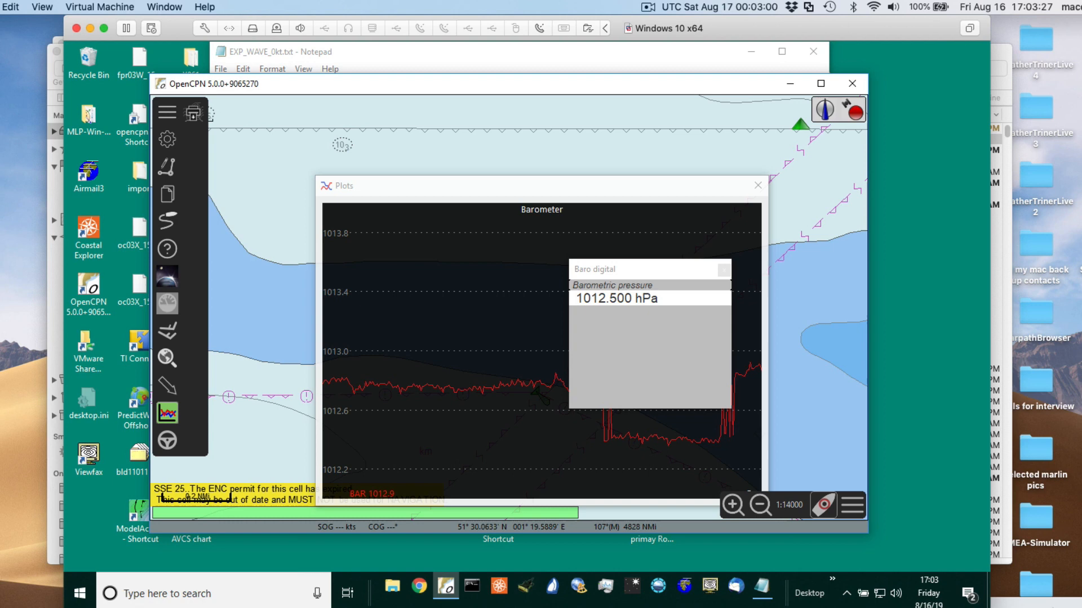